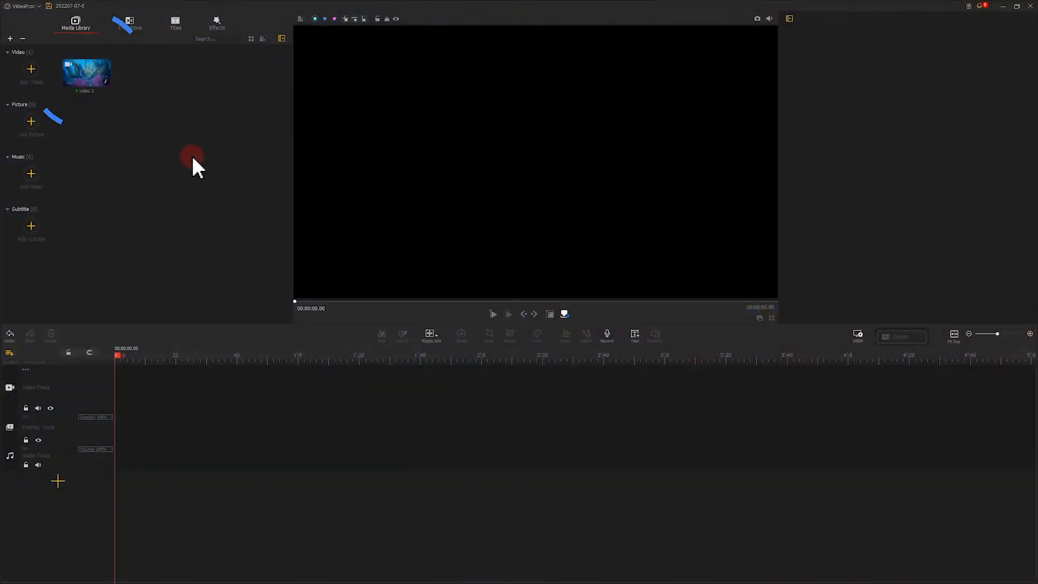
Step: Drag 'video 2' from the Media Library onto the timeline's video track
left_click_drag(87, 72, 131, 387)
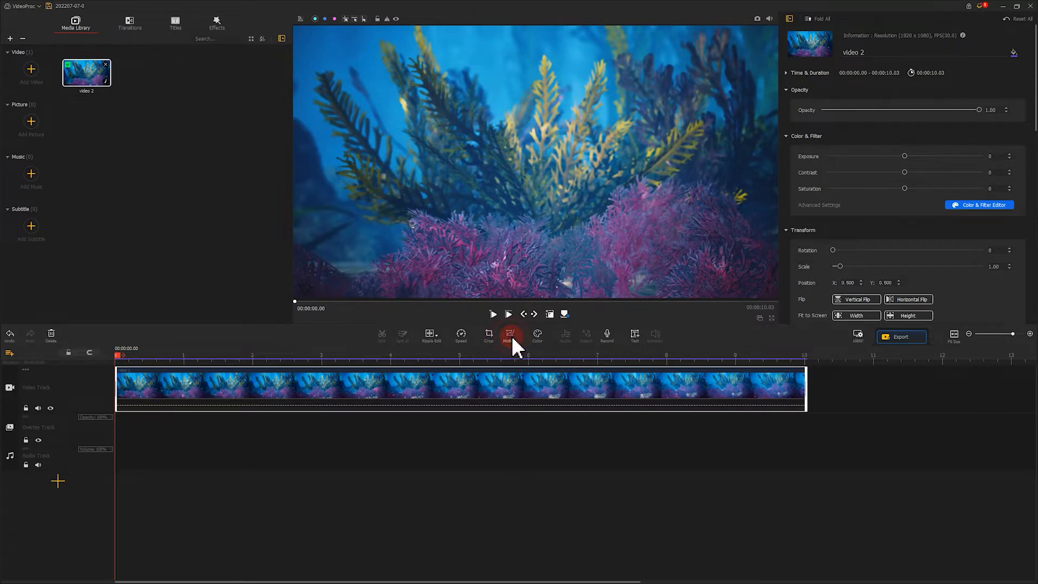
Step: In the Motion Editor, enlarge the first keyframe's crop frame over the coral toward the upper left
left_click(508, 335)
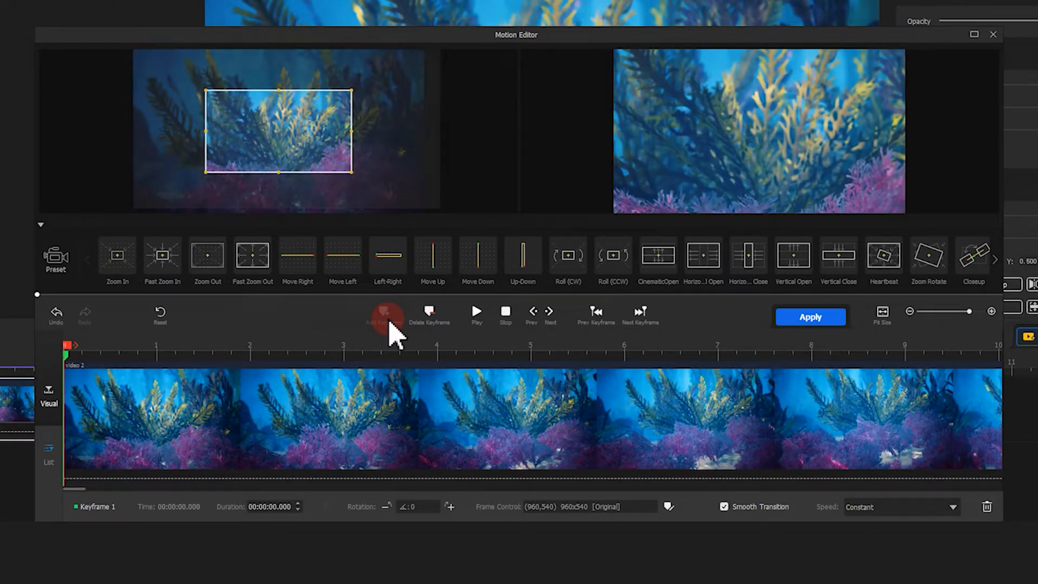
left_click_drag(279, 128, 250, 128)
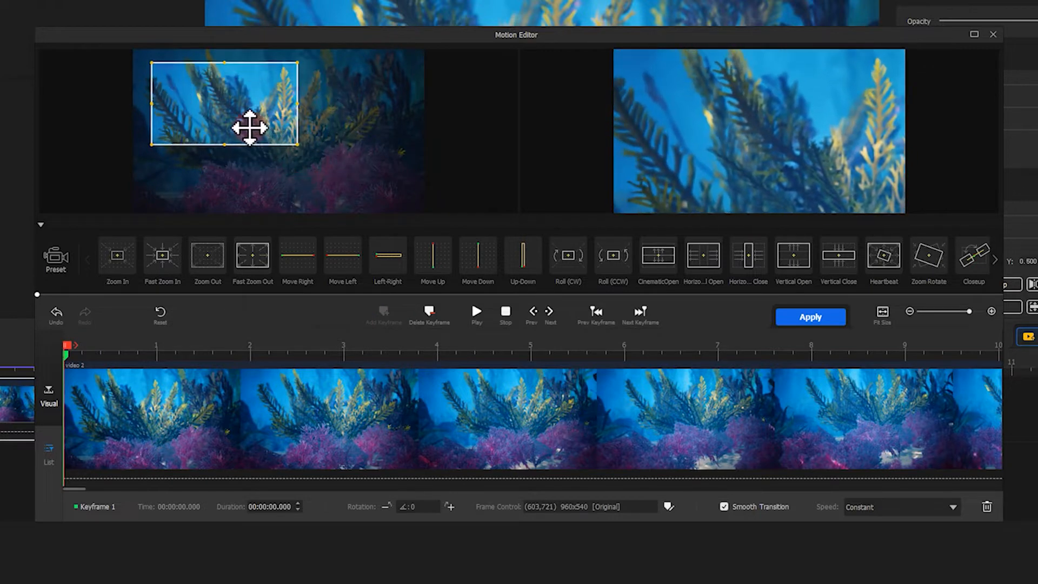
left_click_drag(297, 143, 371, 173)
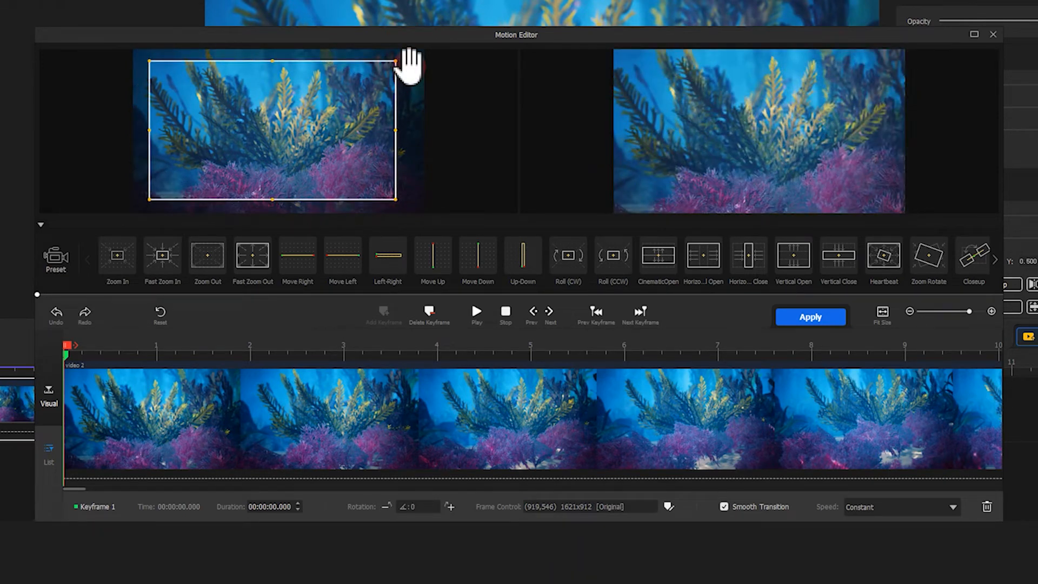
Step: Tilt the crop frame slightly, entering 5 in the Rotation field
left_click(411, 69)
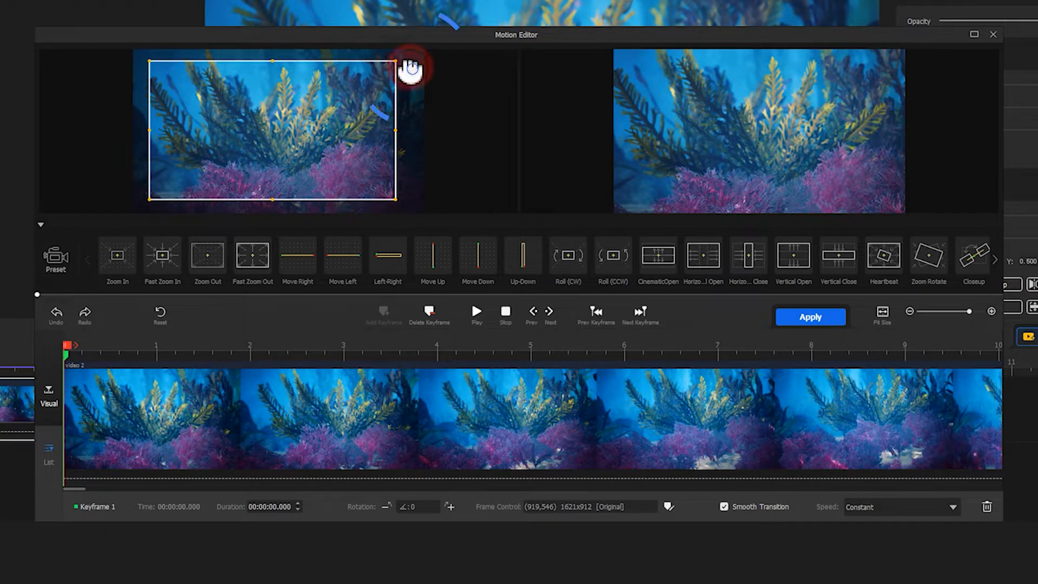
left_click_drag(414, 69, 414, 90)
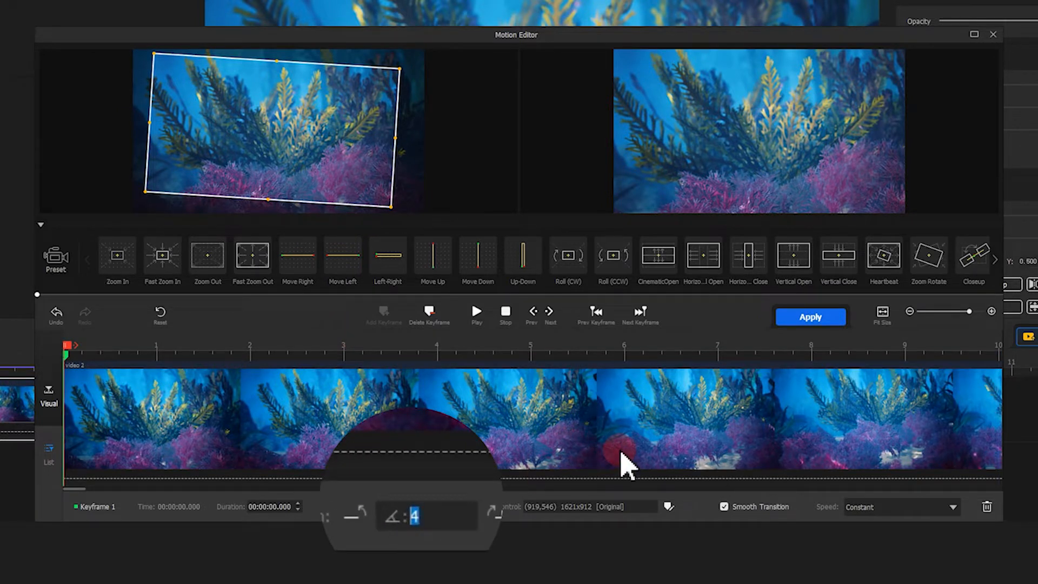
type("5")
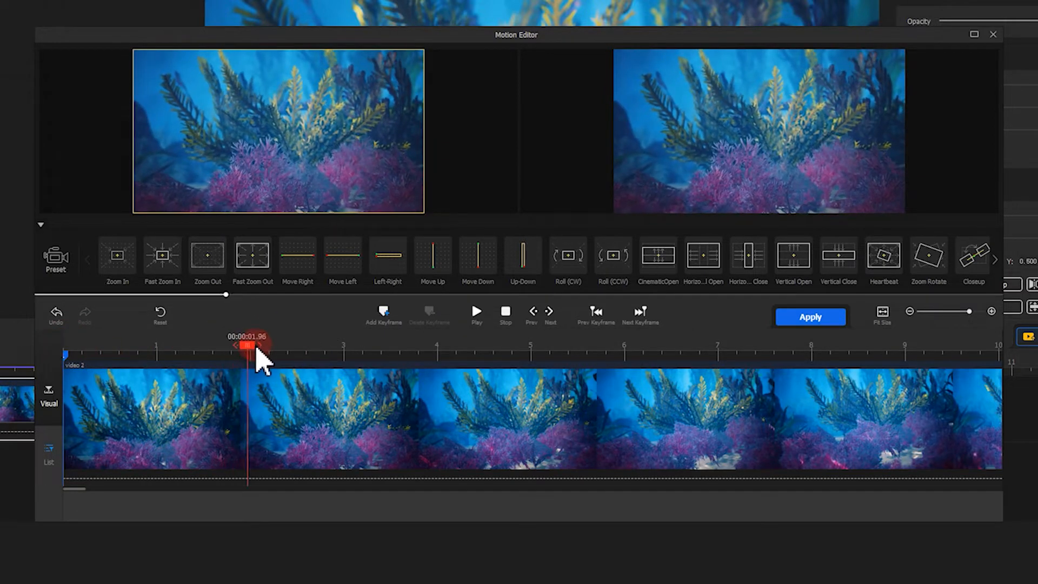
Step: Move the playhead to the 2-second mark and add a keyframe there
left_click(383, 311)
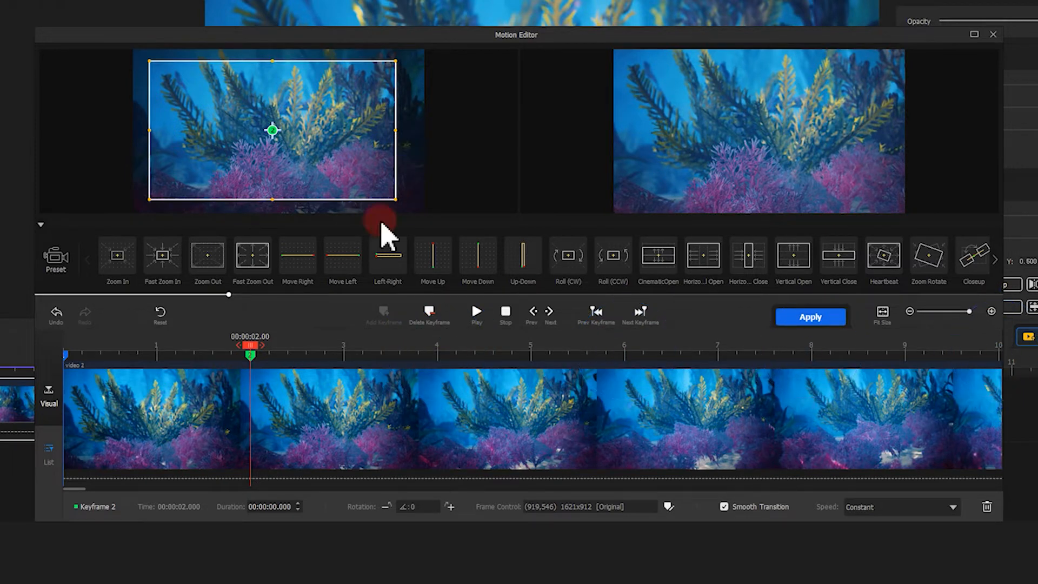
left_click(437, 347)
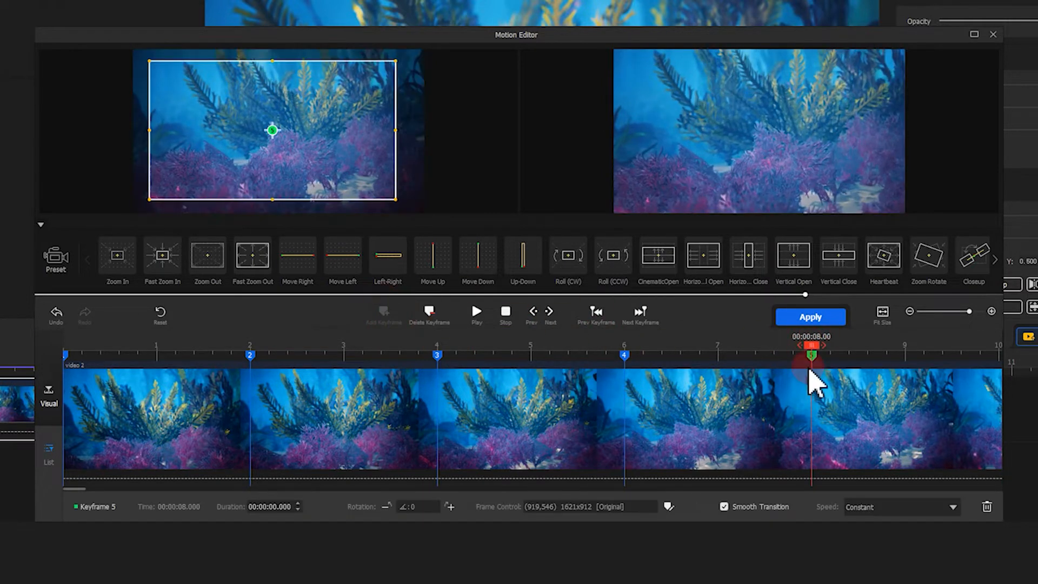
Step: Tilt the crop at the 8-second keyframe about 3° and shift it toward the left
left_click_drag(811, 356, 999, 344)
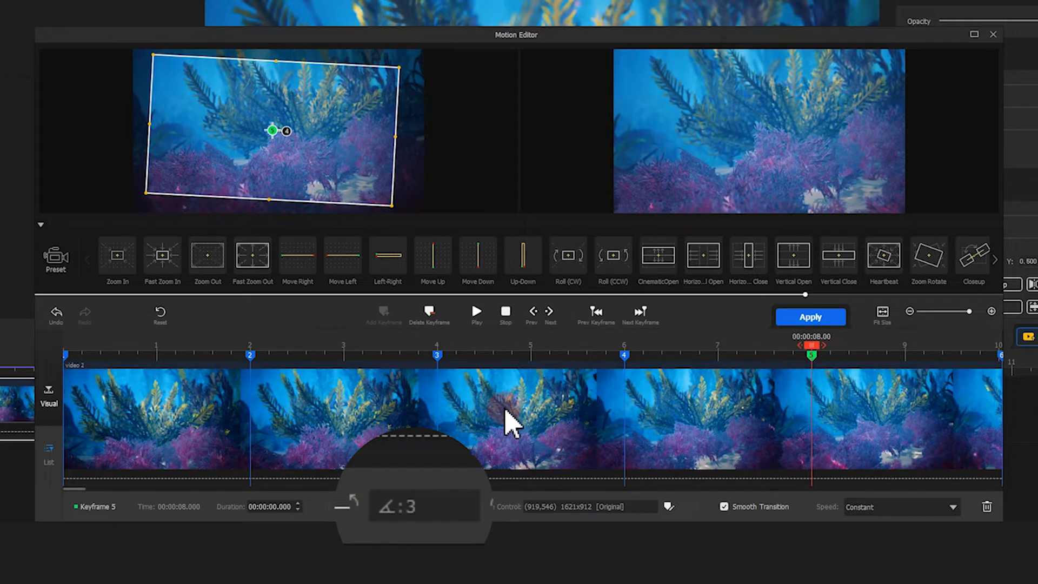
mouse_move(388, 255)
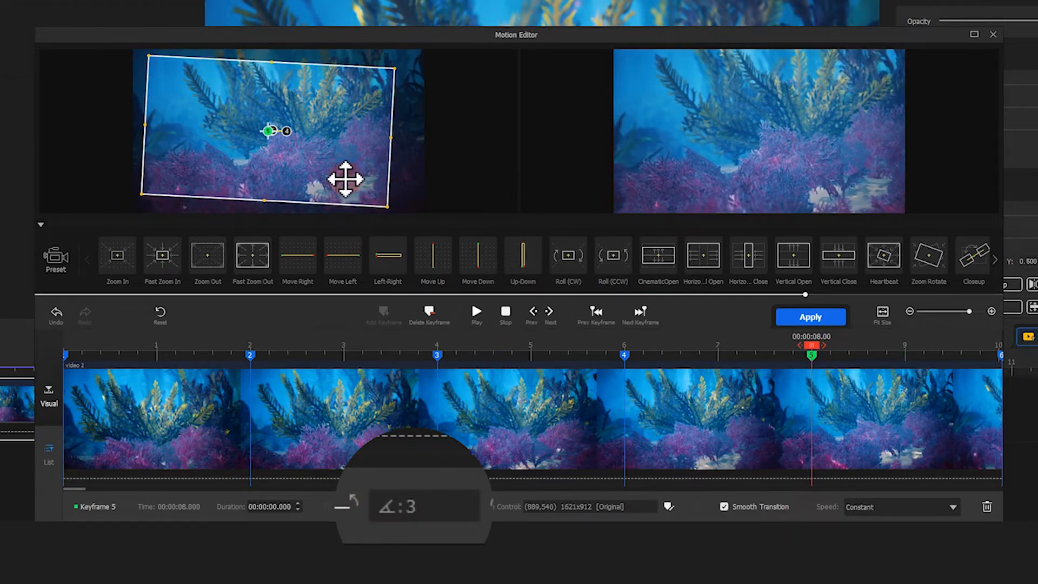
left_click_drag(344, 179, 347, 192)
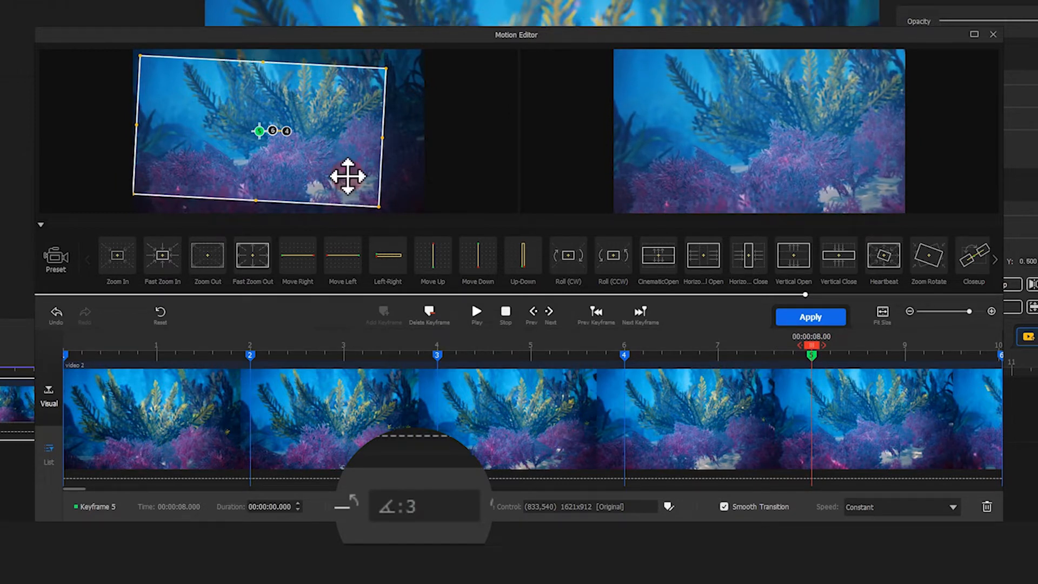
left_click_drag(811, 354, 1000, 356)
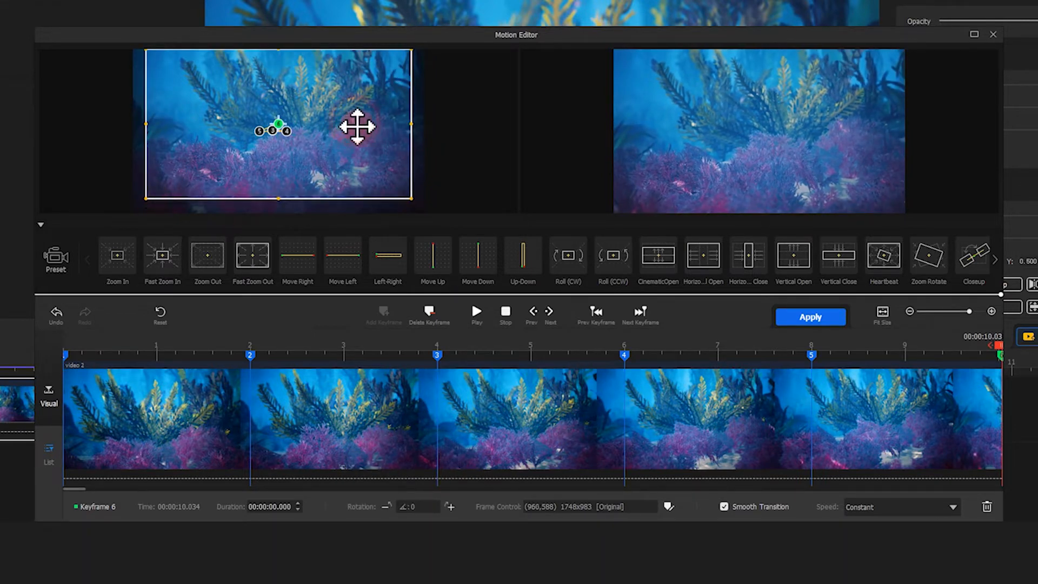
left_click(476, 311)
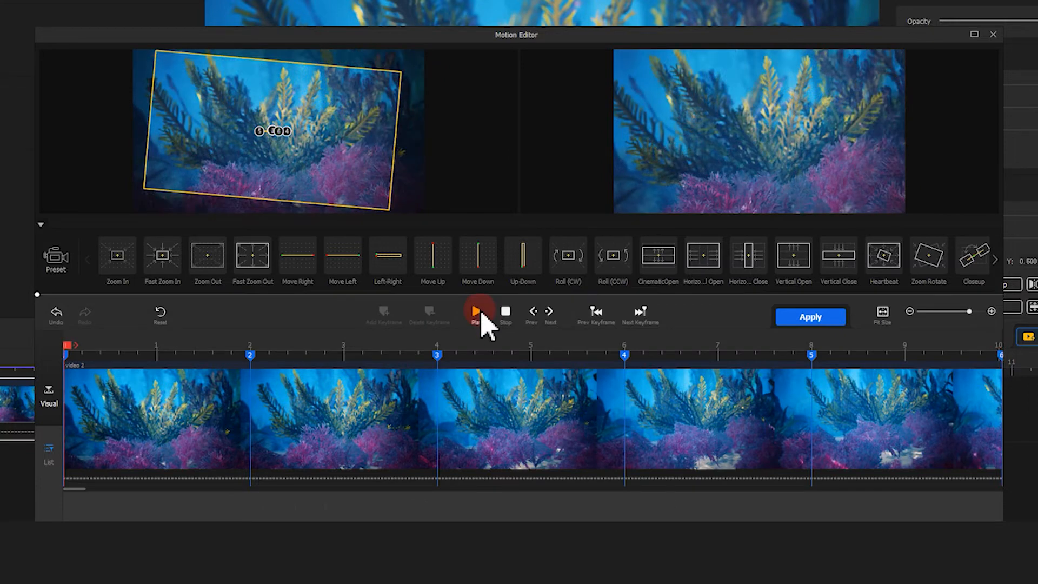
left_click(475, 312)
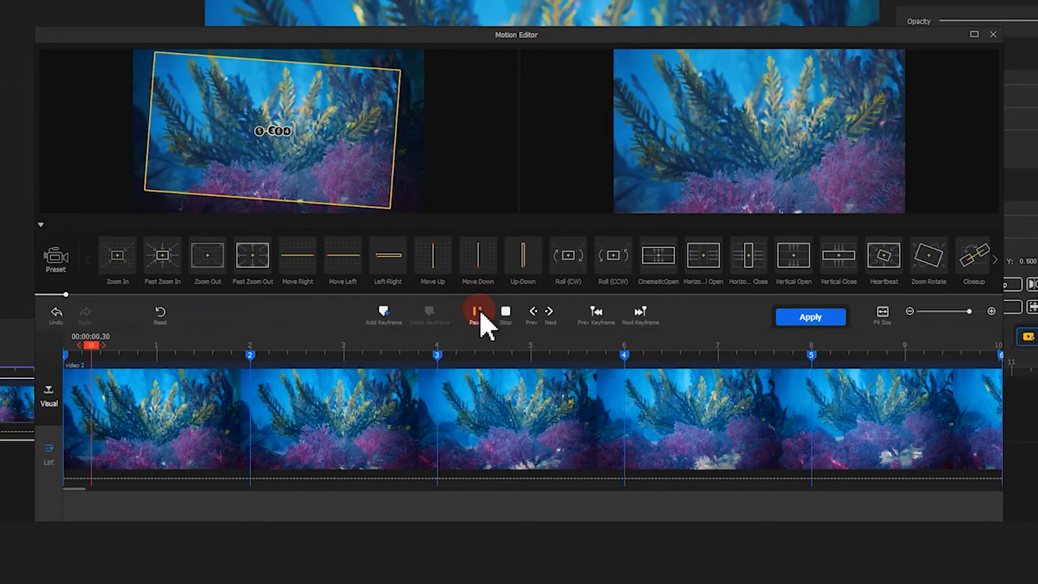
left_click(475, 315)
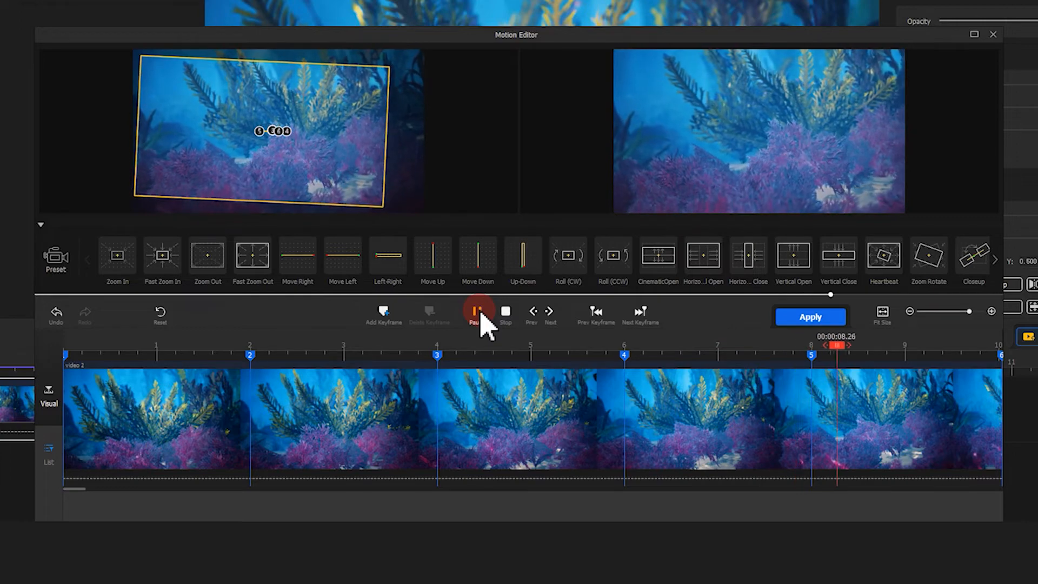
left_click(473, 312)
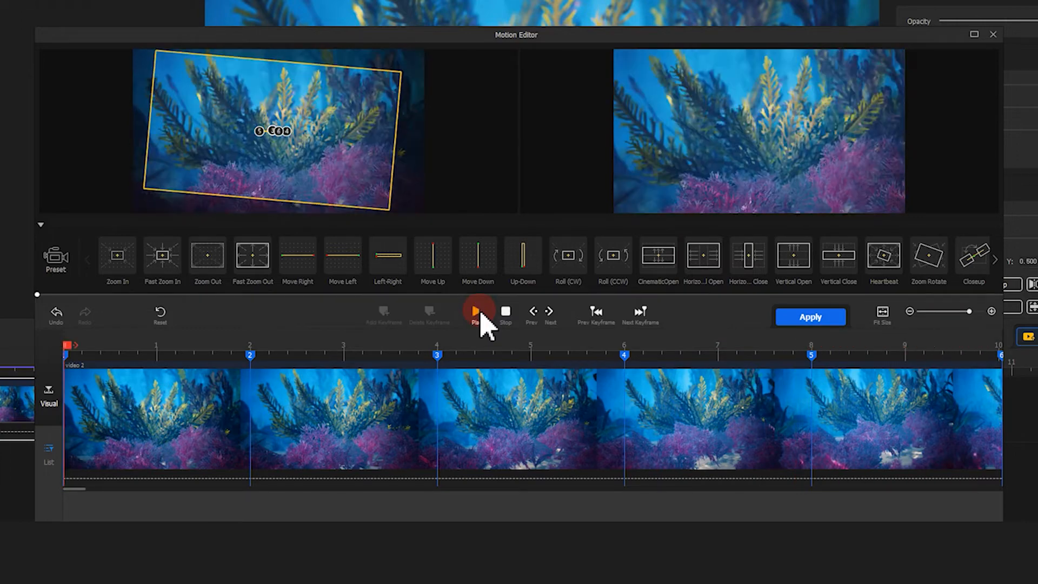
left_click(474, 311)
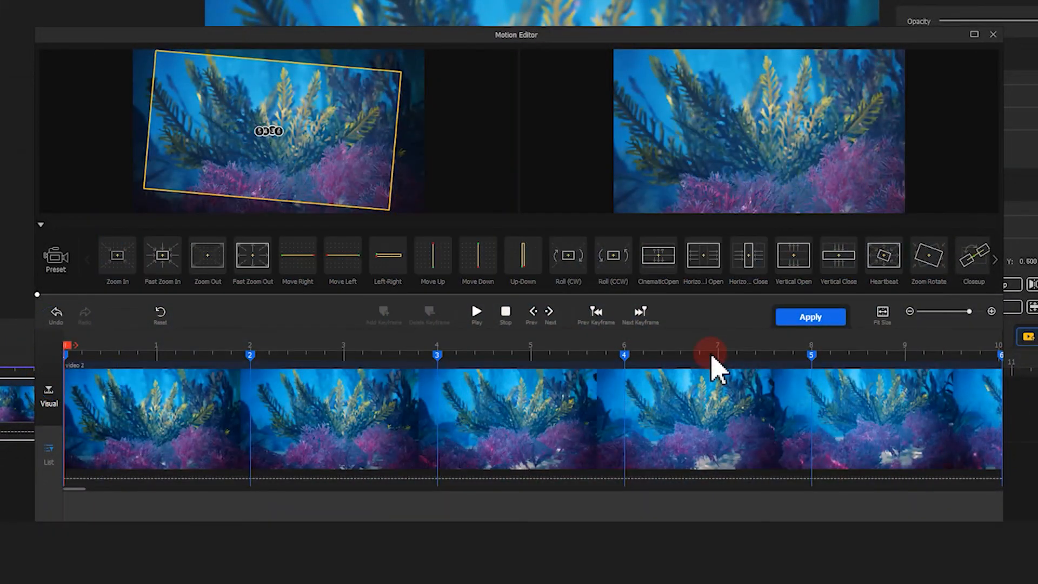
Step: Set Speed Down on the first keyframe and review the speed choices for the 2-second keyframe
left_click(72, 346)
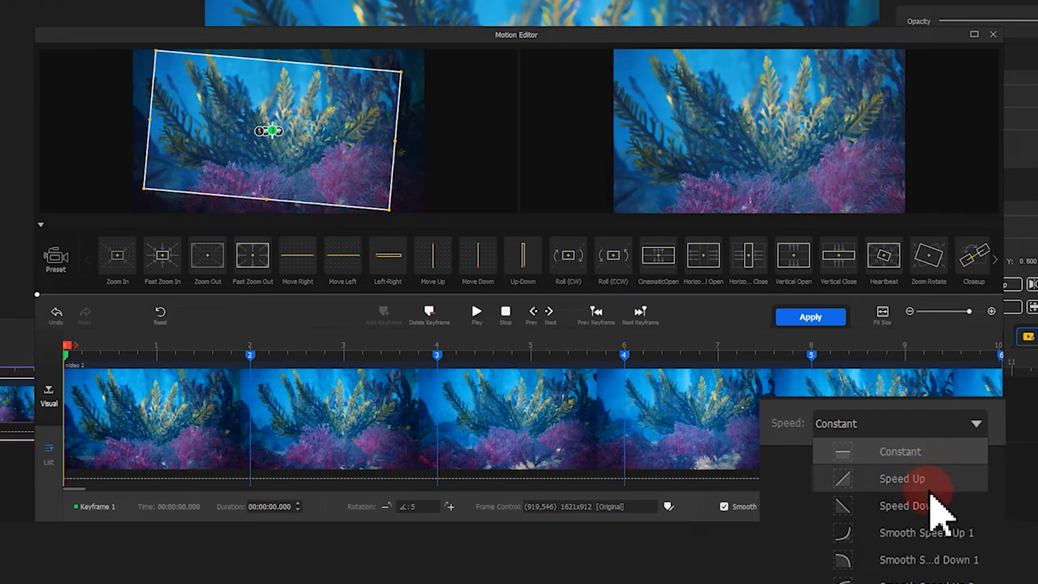
left_click(901, 505)
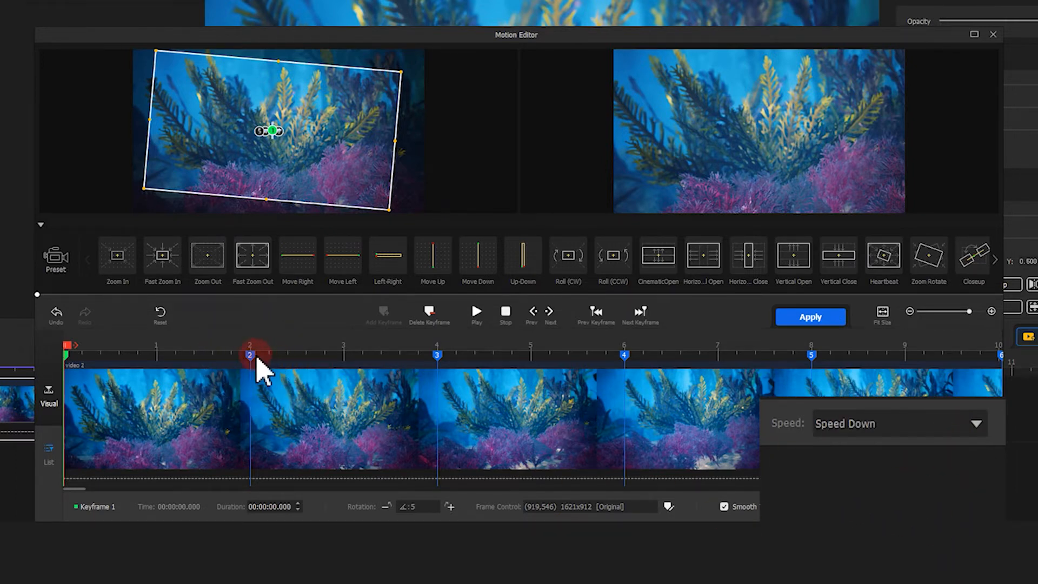
left_click(919, 422)
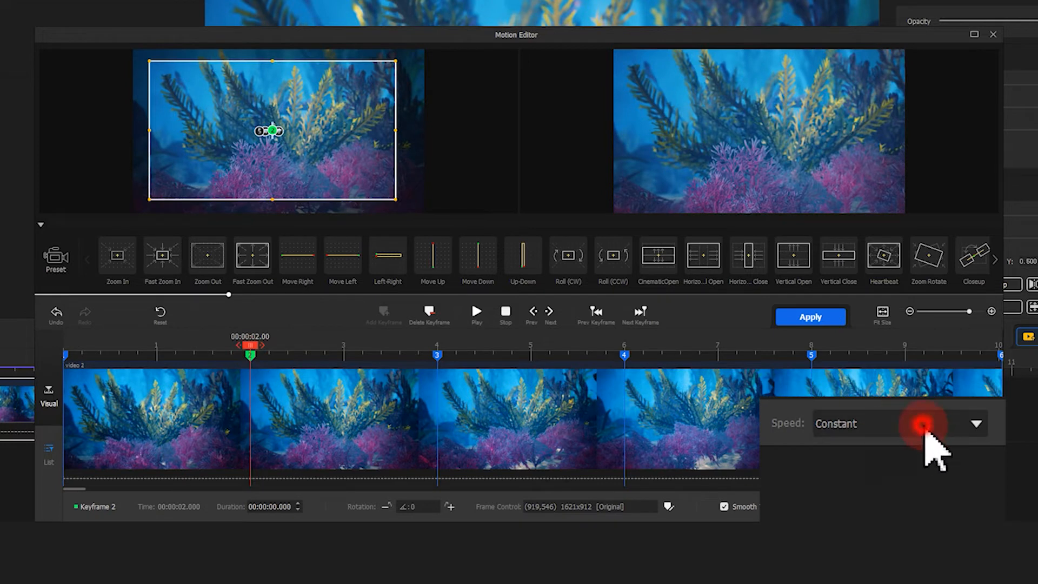
left_click(898, 423)
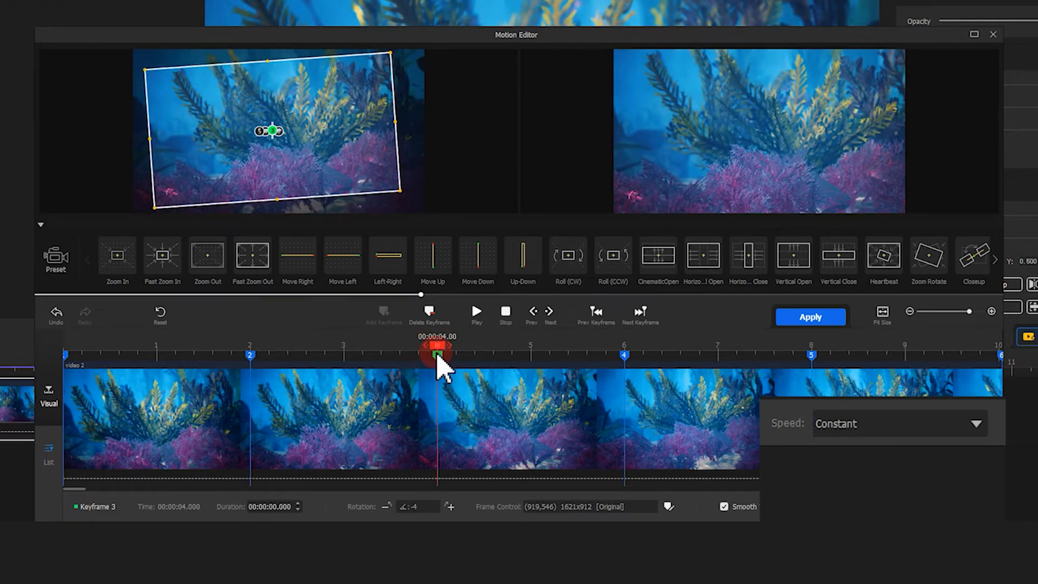
Step: Set Speed Down on the 4-second keyframe and a speed mode on the 8-second keyframe
left_click(976, 423)
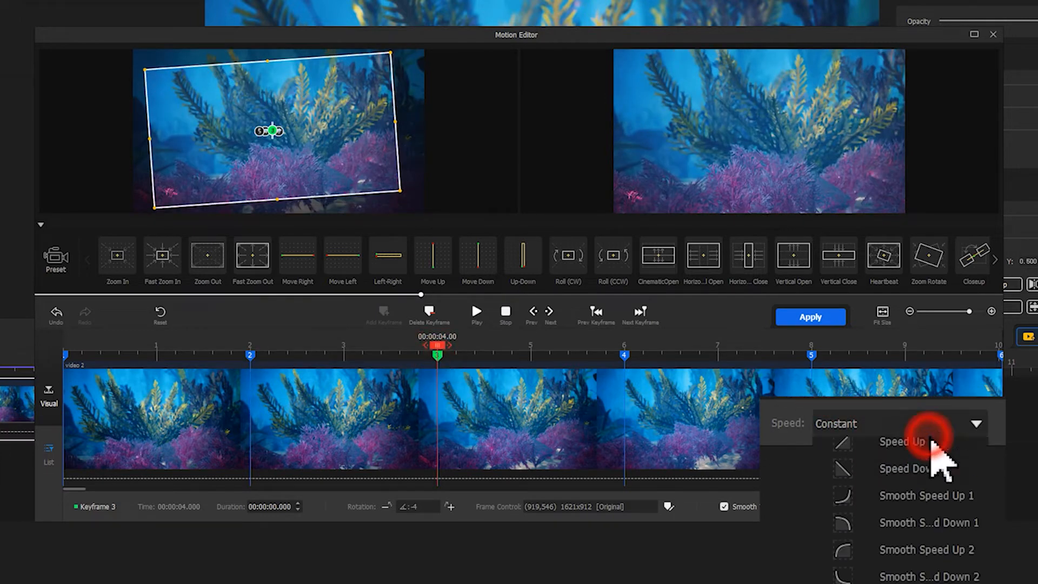
left_click(903, 469)
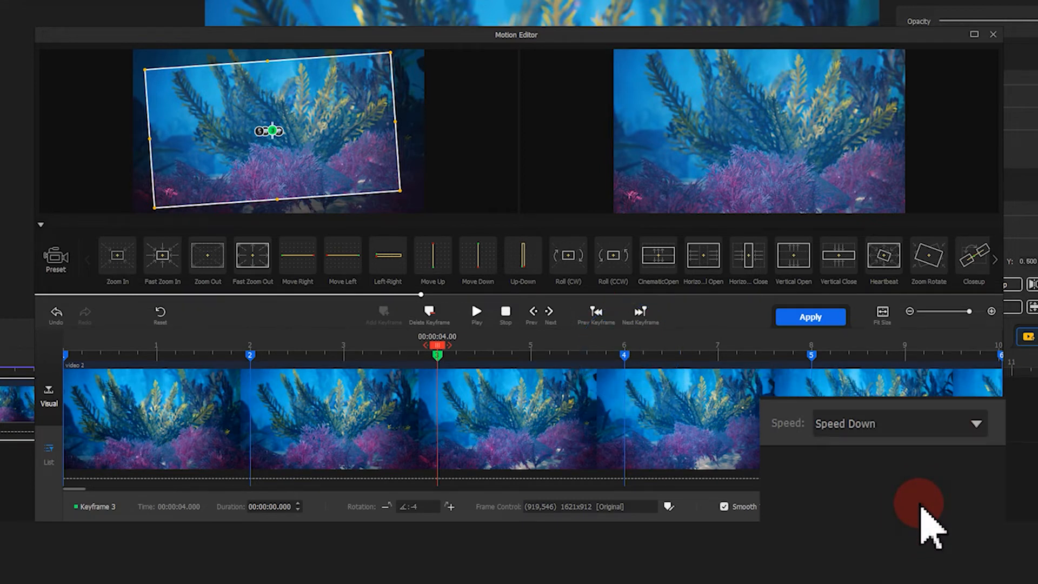
left_click(812, 354)
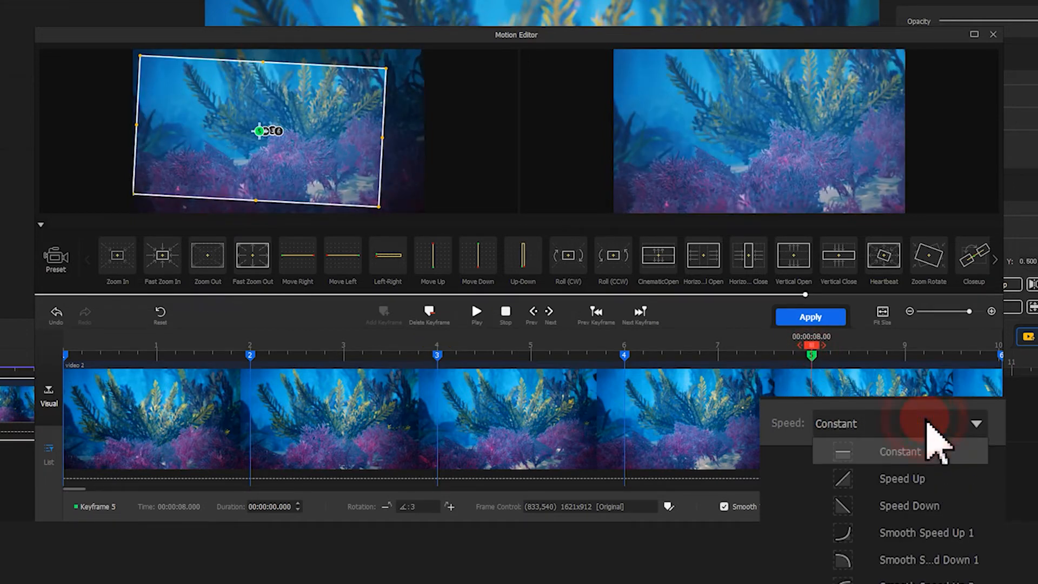
left_click(909, 505)
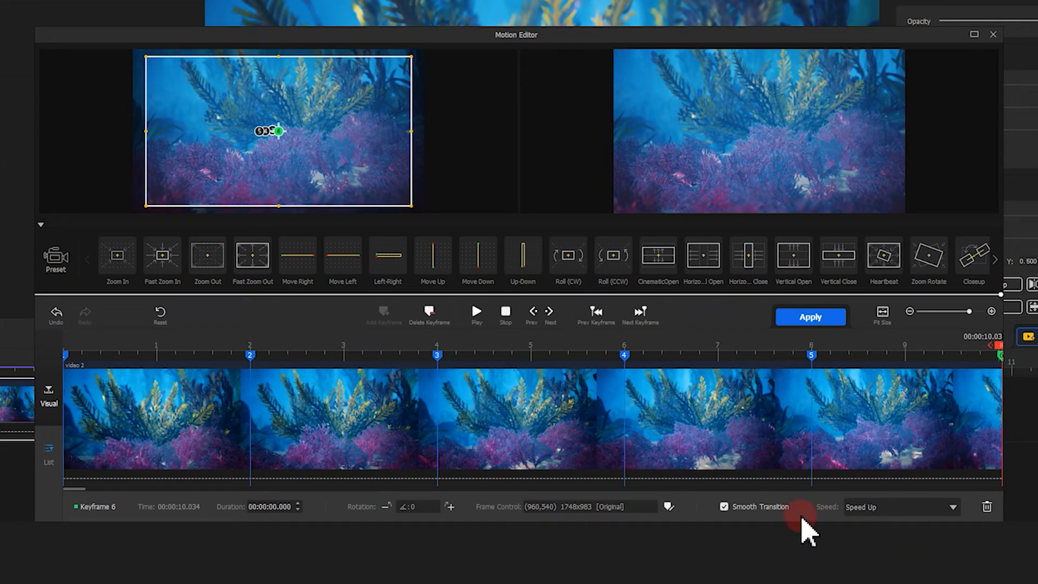
left_click(476, 312)
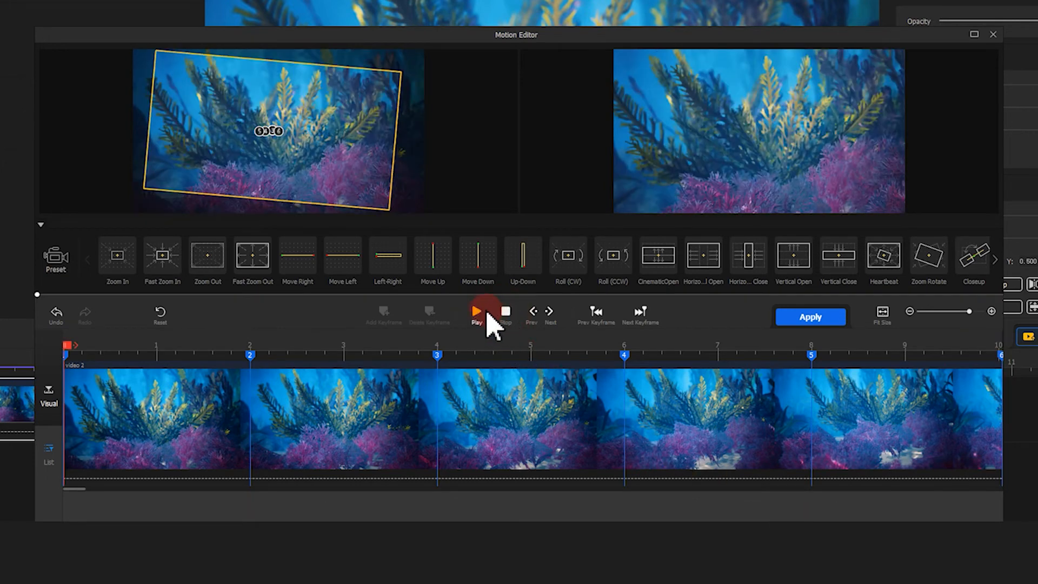
left_click(476, 312)
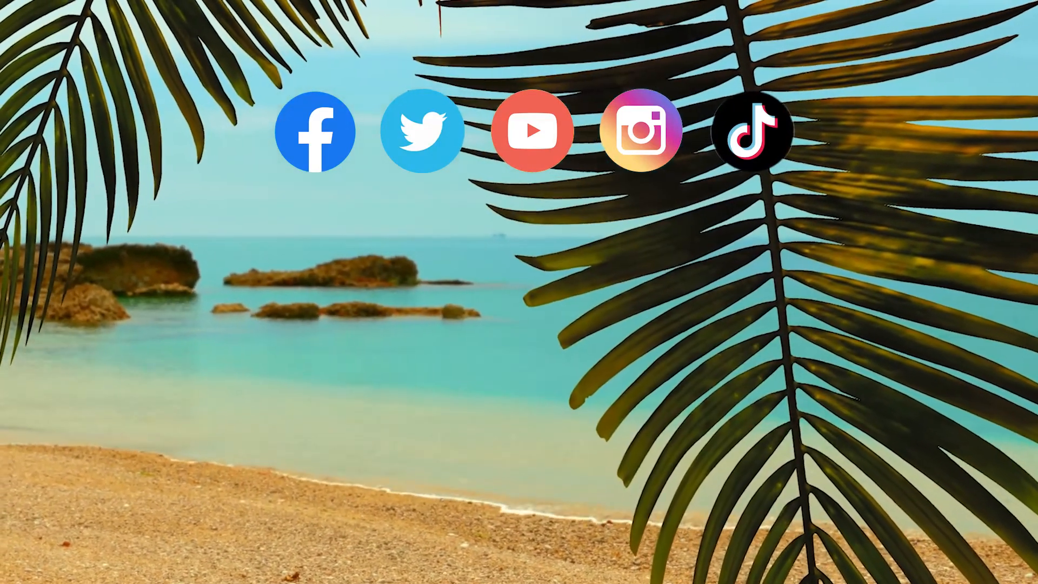
left_click(530, 131)
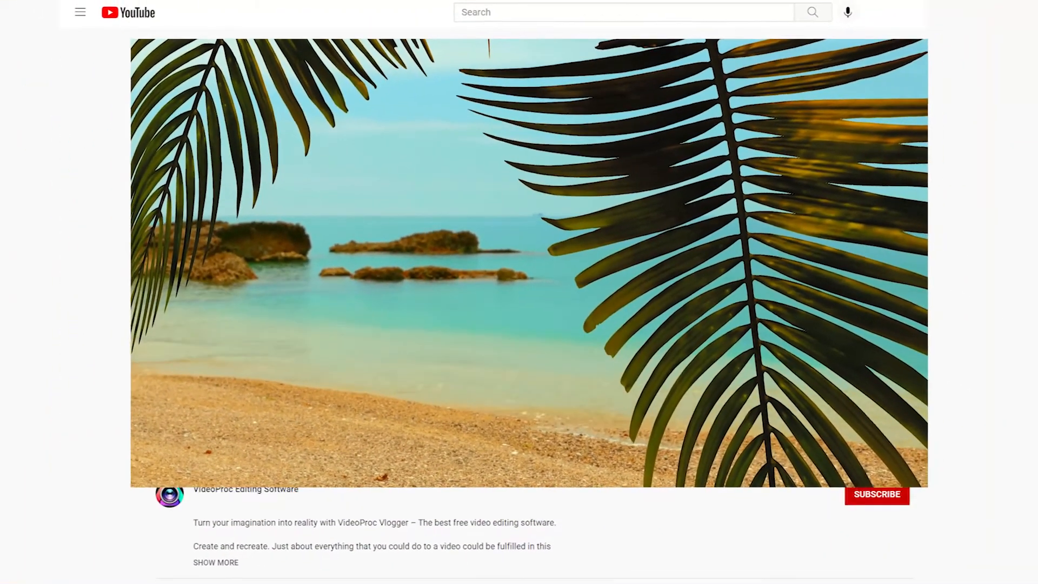